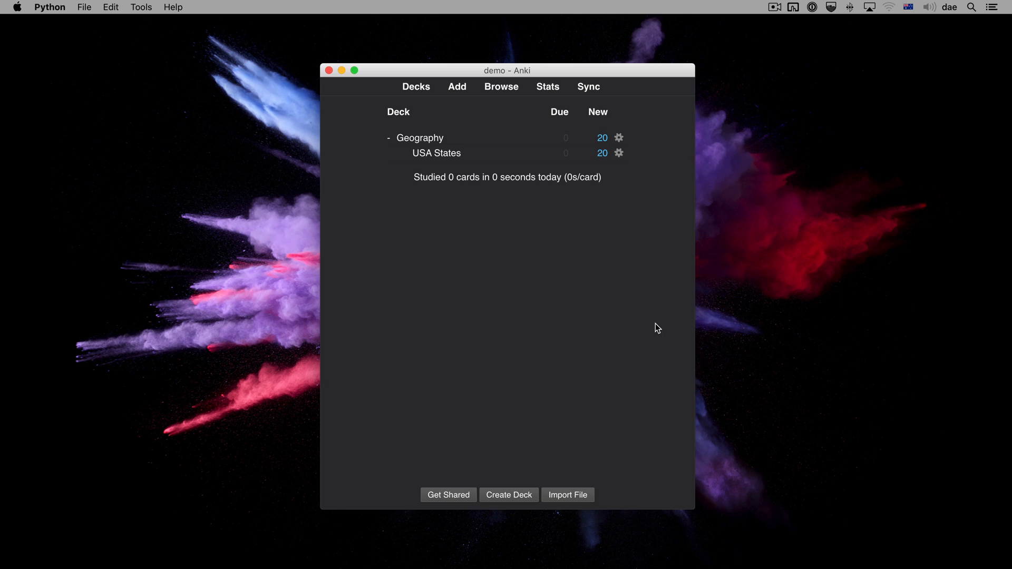
- Begin a study session on the Geography deck so the first US map card shows
{"action": "left_click", "coordinate": [586, 86]}
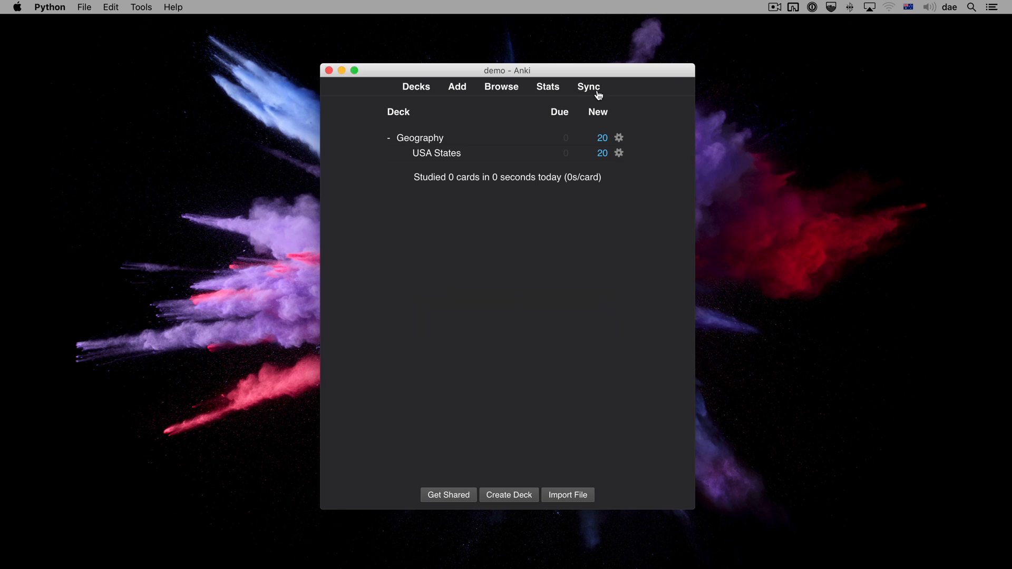
{"action": "mouse_move", "coordinate": [453, 139]}
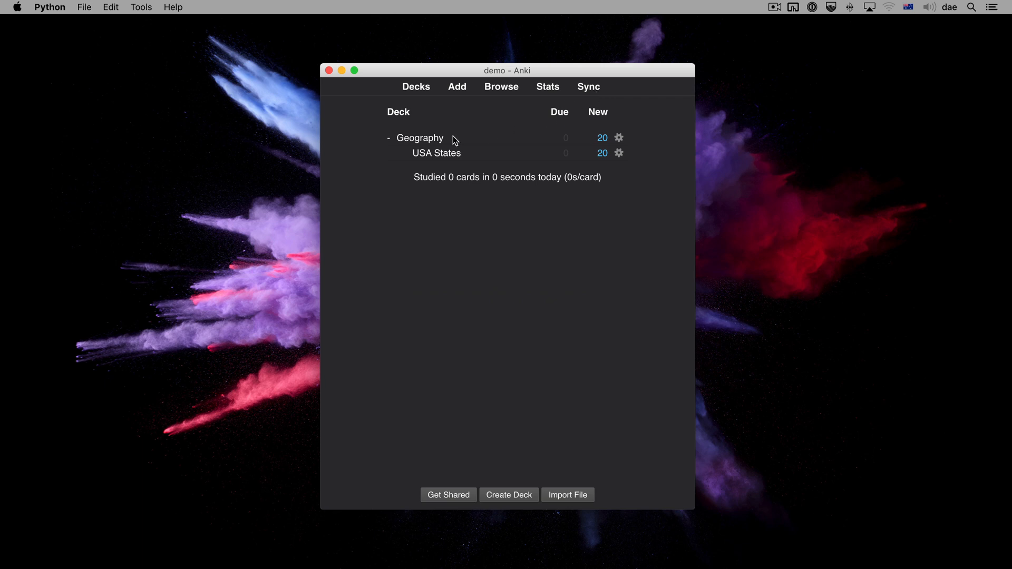
{"action": "left_click", "coordinate": [435, 153]}
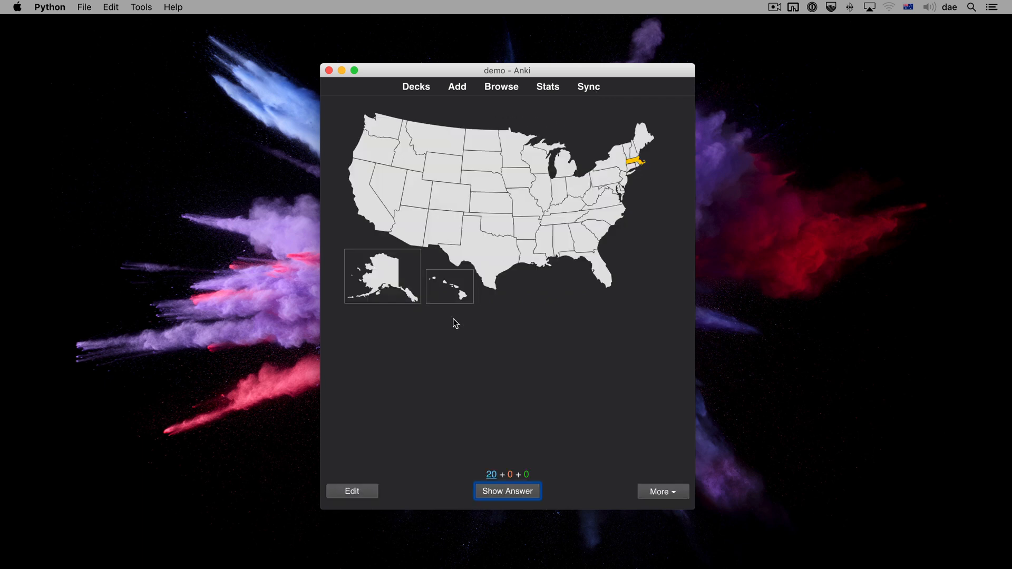
- Add a fourth field 'New Field' to the note type, accept the full-upload warning, and save
{"action": "left_click", "coordinate": [351, 491]}
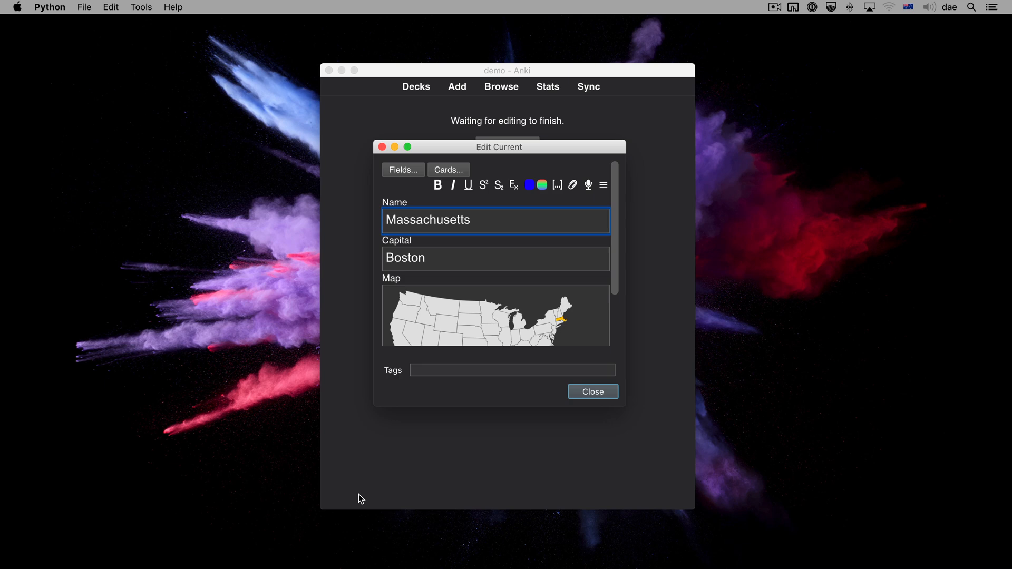
{"action": "left_click", "coordinate": [401, 170]}
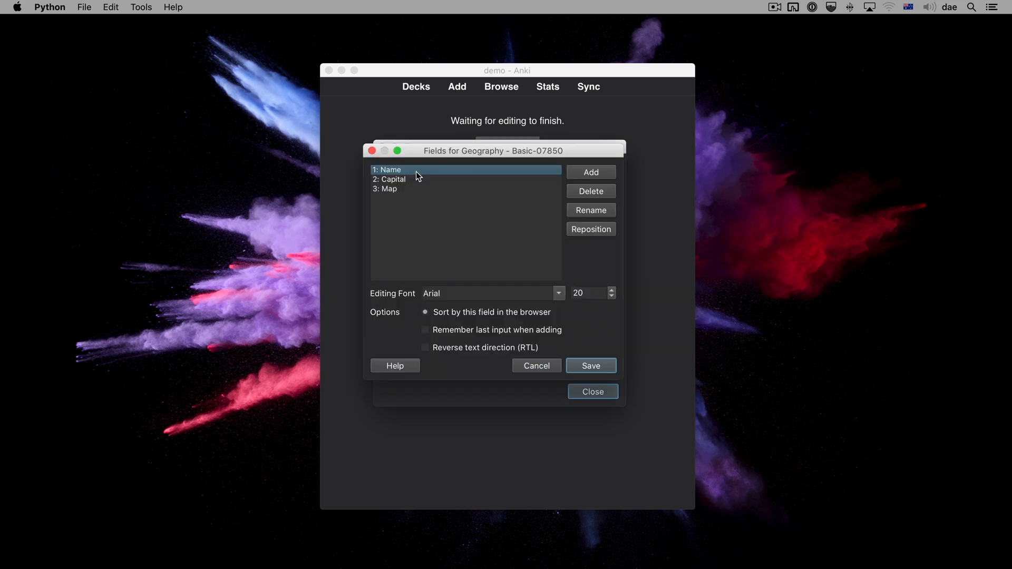
{"action": "left_click", "coordinate": [590, 172]}
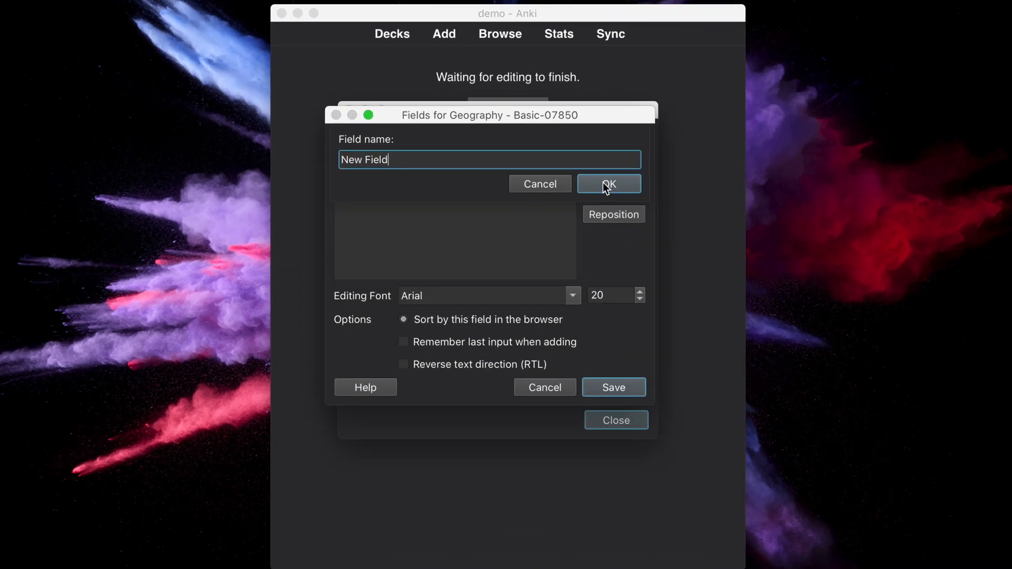
{"action": "left_click", "coordinate": [607, 183]}
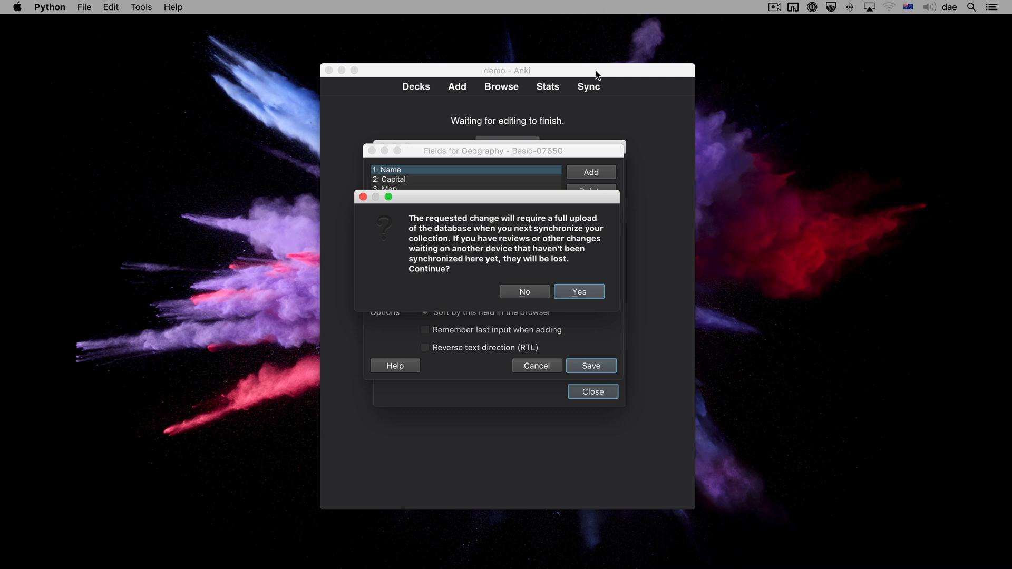
{"action": "mouse_move", "coordinate": [612, 103]}
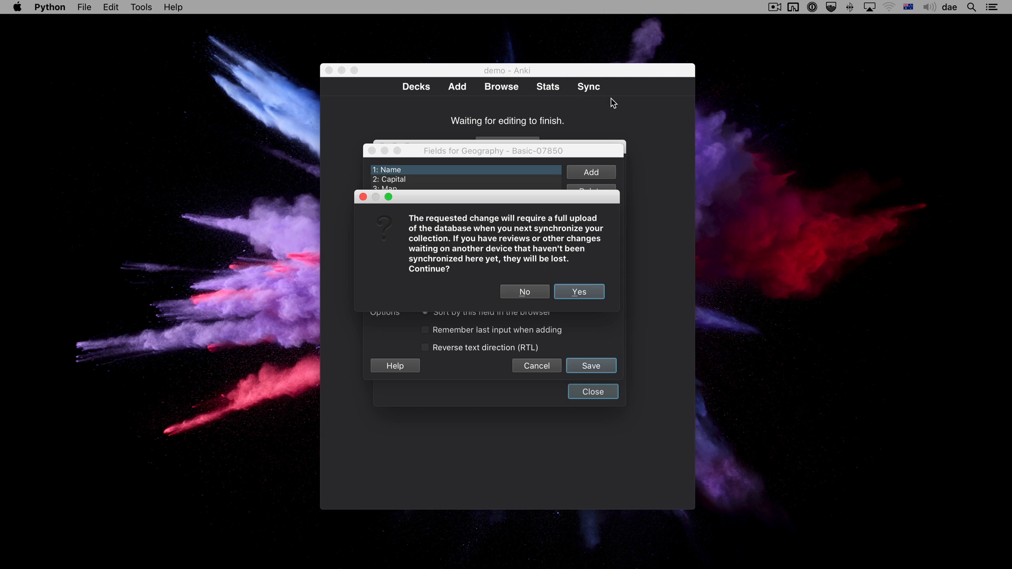
{"action": "mouse_move", "coordinate": [588, 156]}
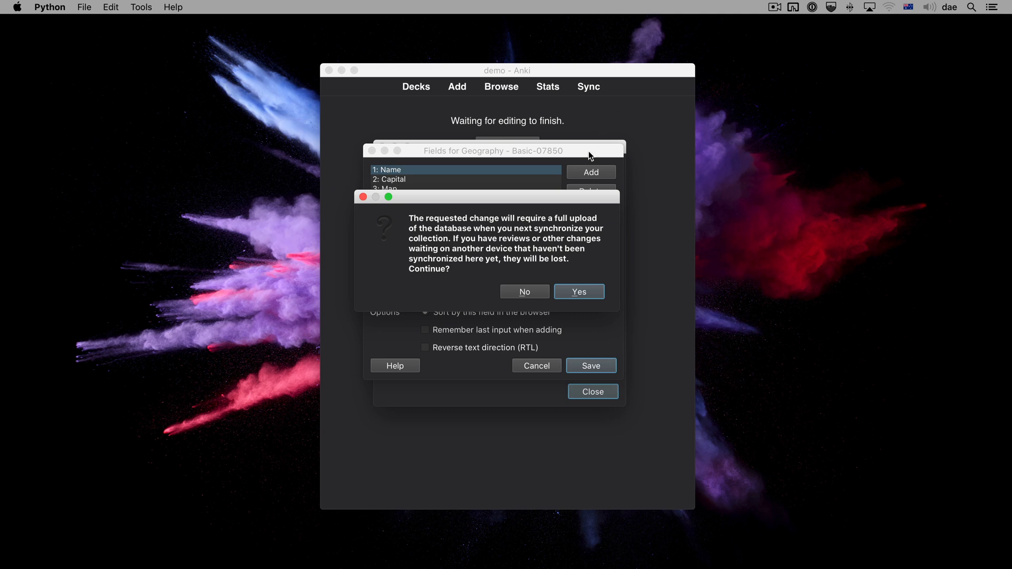
{"action": "left_click", "coordinate": [578, 290]}
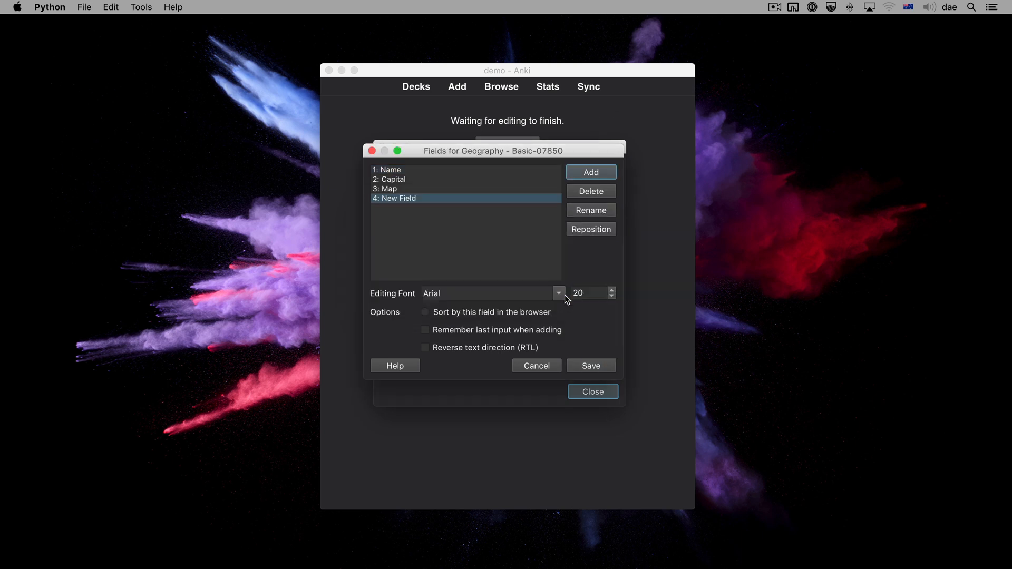
{"action": "left_click", "coordinate": [590, 366]}
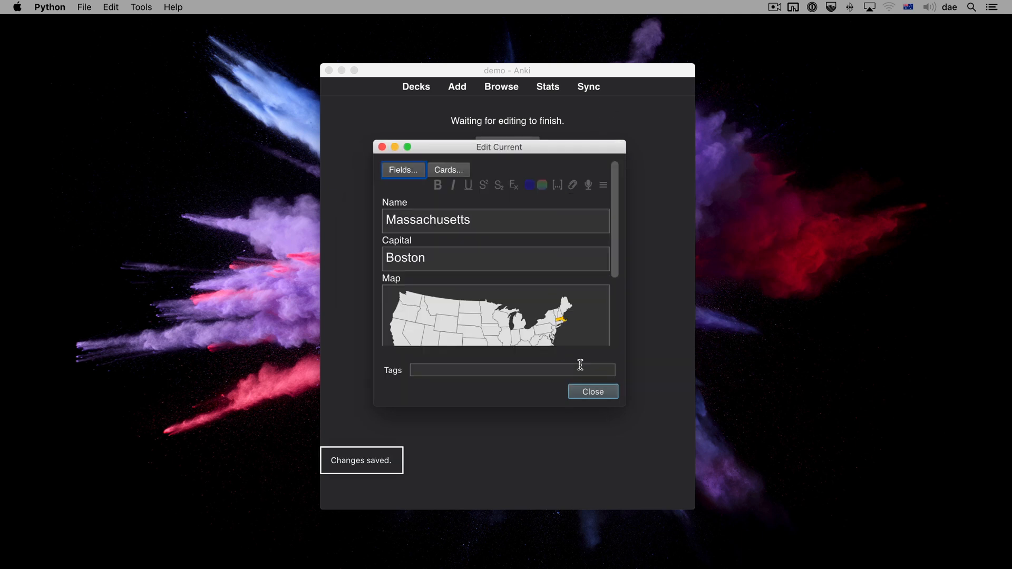
- Return to the deck list, sync, and choose Upload to AnkiWeb to overwrite the server copy
{"action": "left_click", "coordinate": [591, 391]}
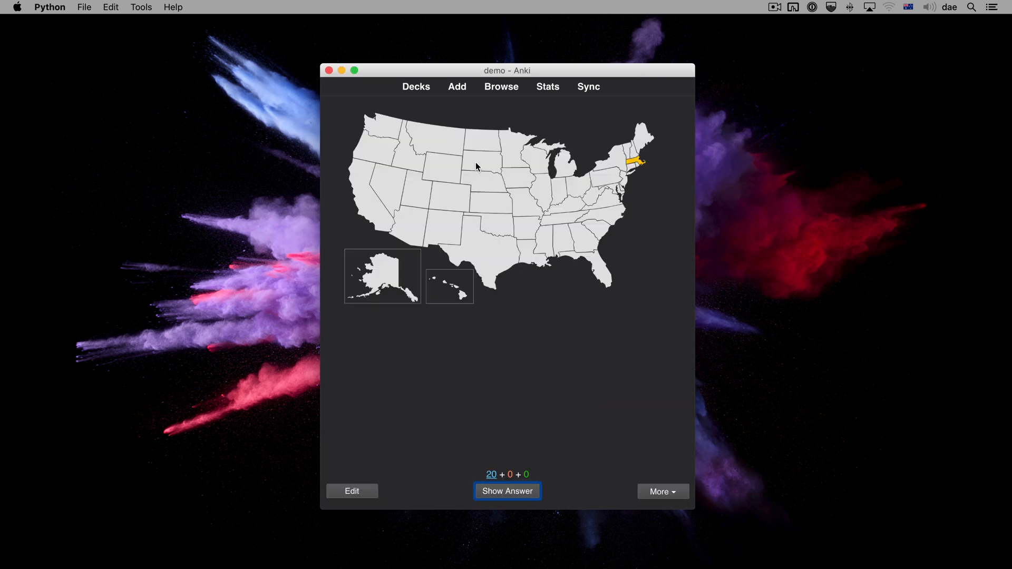
{"action": "left_click", "coordinate": [415, 87]}
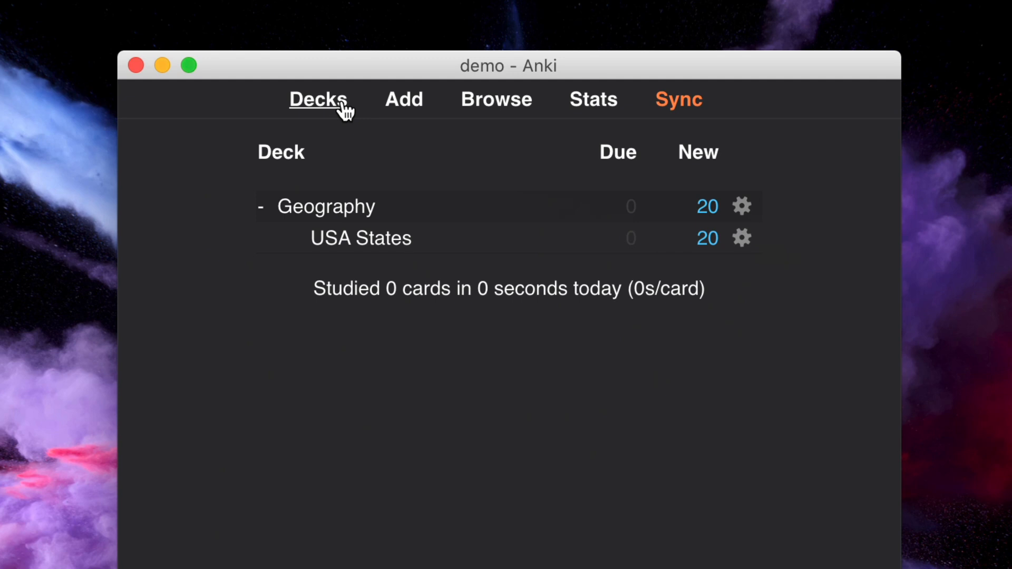
{"action": "mouse_move", "coordinate": [677, 99]}
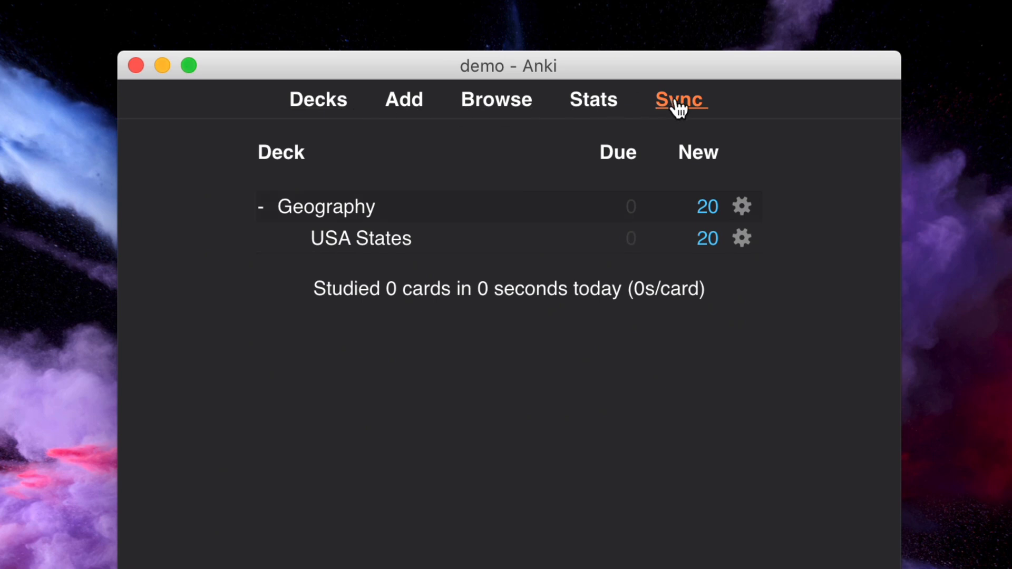
{"action": "left_click", "coordinate": [679, 99]}
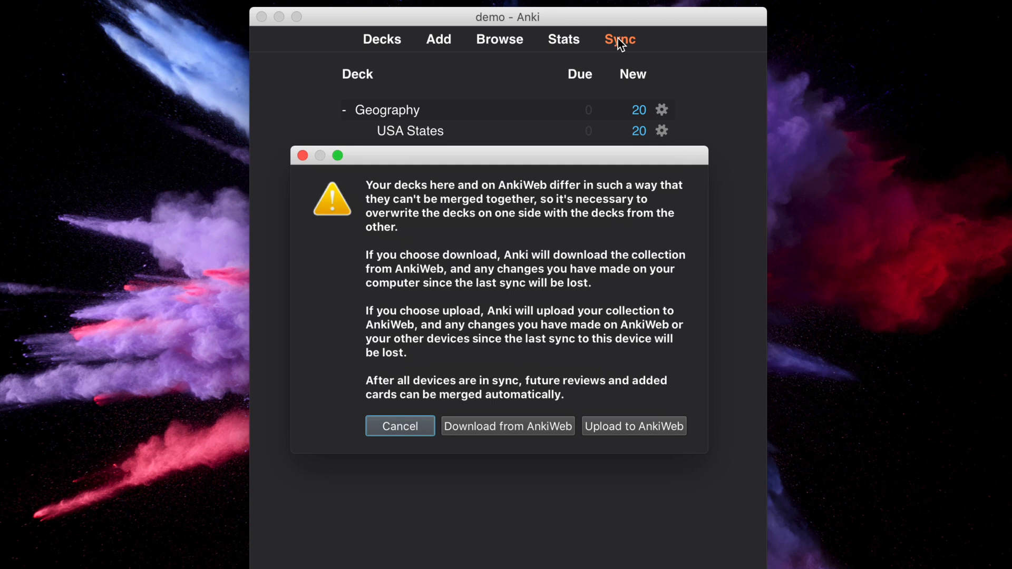
{"action": "mouse_move", "coordinate": [622, 416]}
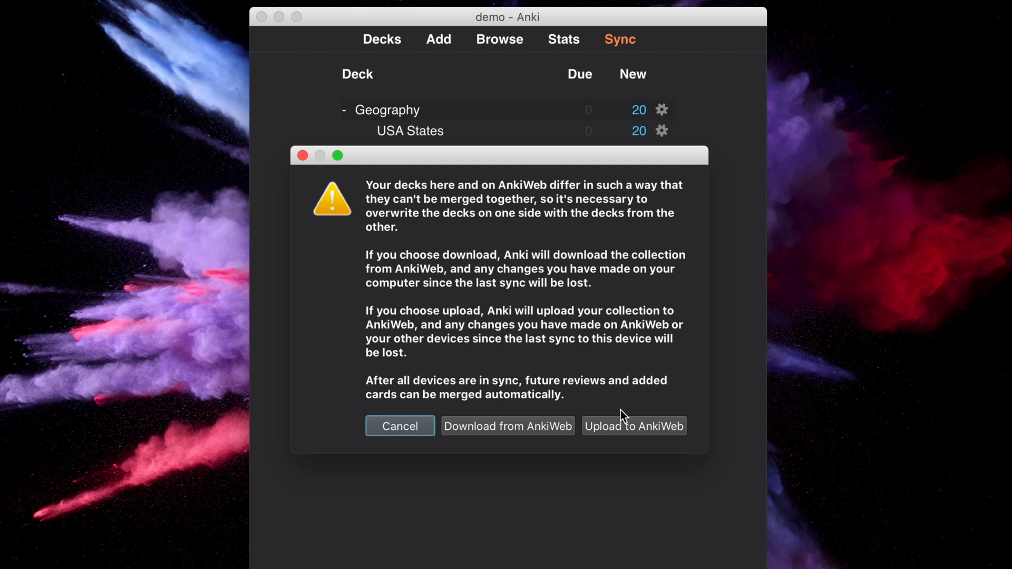
{"action": "left_click", "coordinate": [633, 425]}
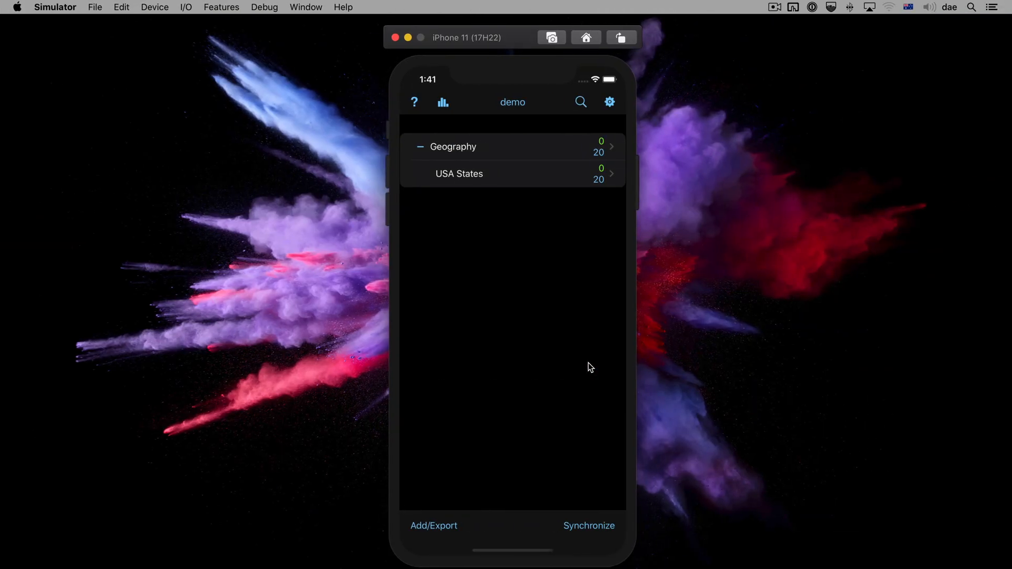
- Show the demo profile's deck list in AnkiMobile on the iPhone Simulator
{"action": "left_click", "coordinate": [588, 525]}
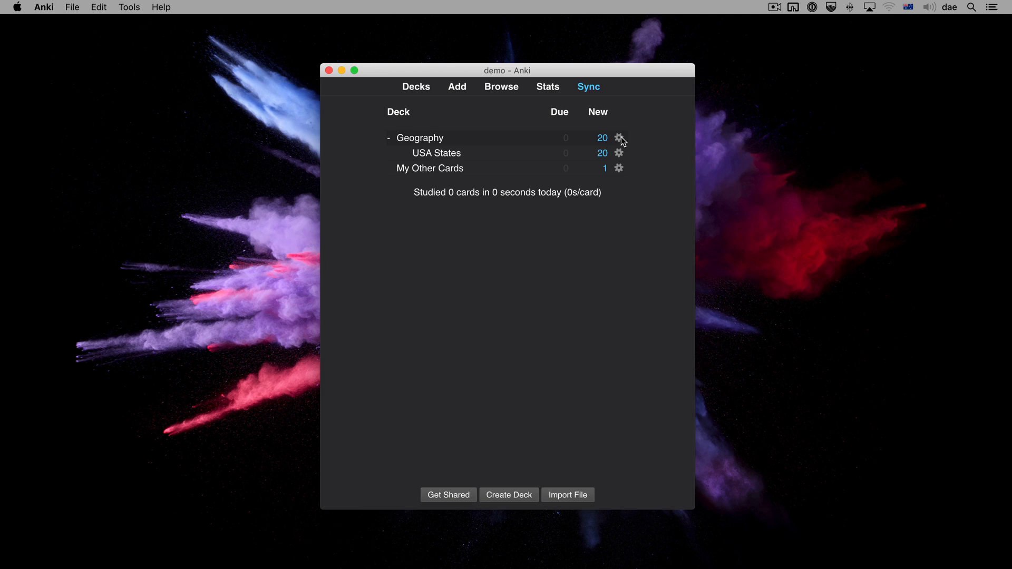
- Delete the Geography deck via its gear menu, leaving only My Other Cards
{"action": "left_click", "coordinate": [618, 137]}
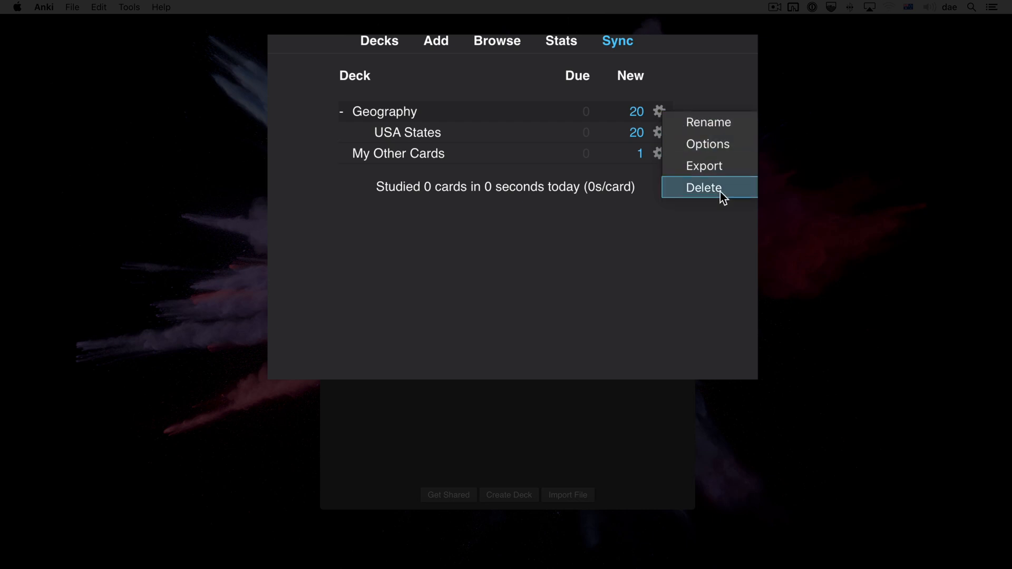
{"action": "left_click", "coordinate": [702, 188]}
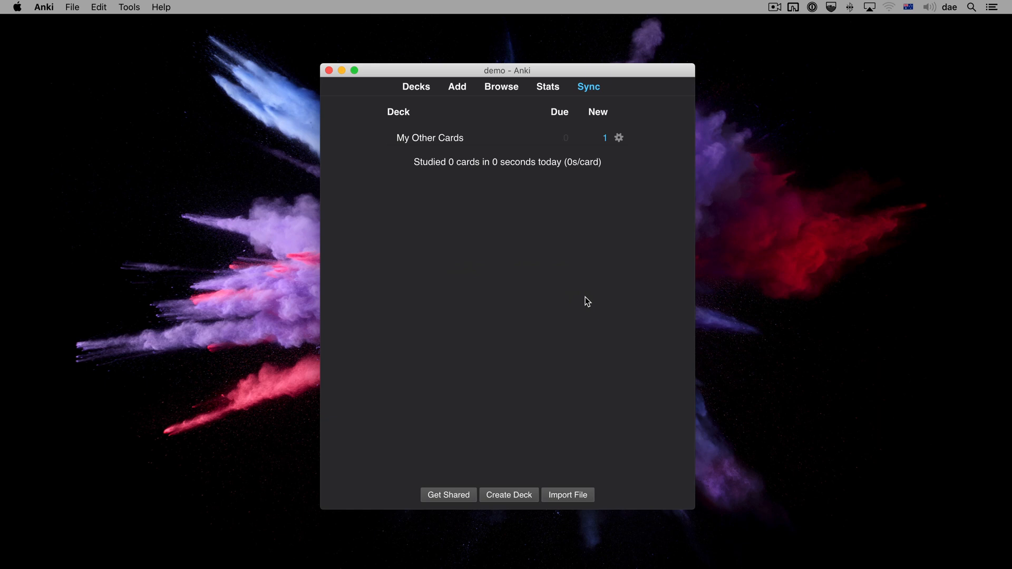
{"action": "mouse_move", "coordinate": [90, 6]}
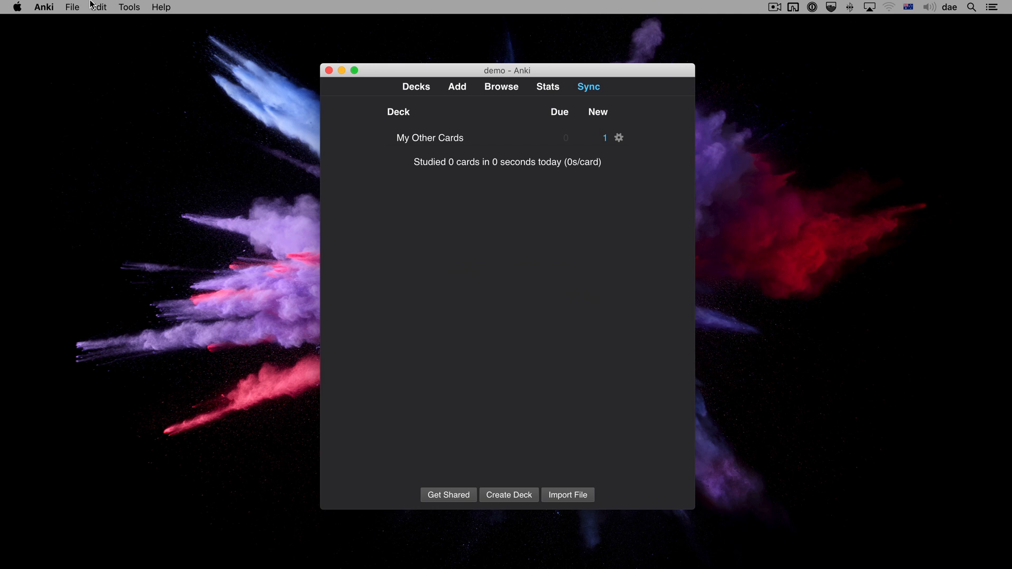
- In Preferences > Network, enable 'On next sync, force changes in one direction' and close
{"action": "left_click", "coordinate": [43, 7]}
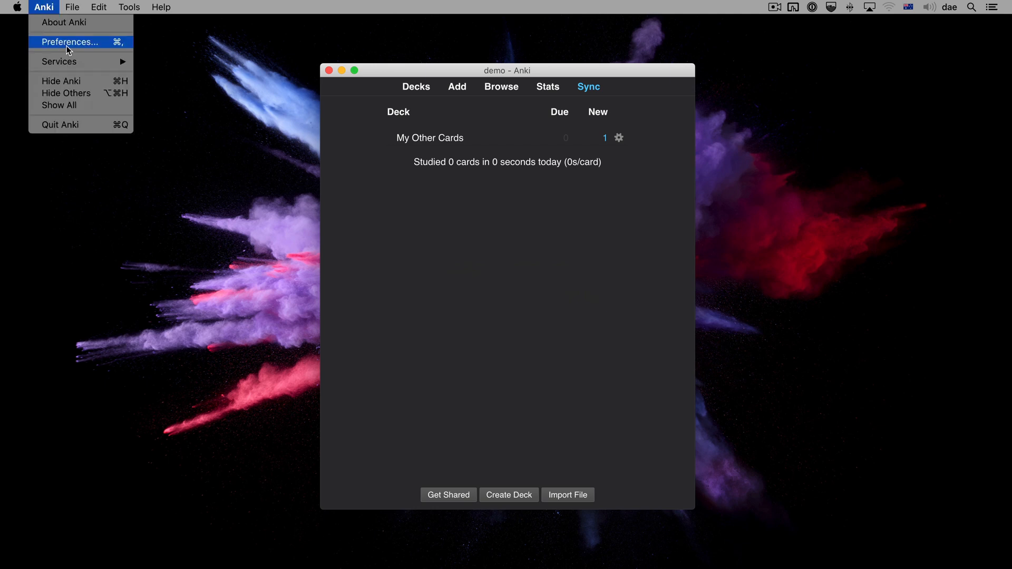
{"action": "left_click", "coordinate": [69, 42]}
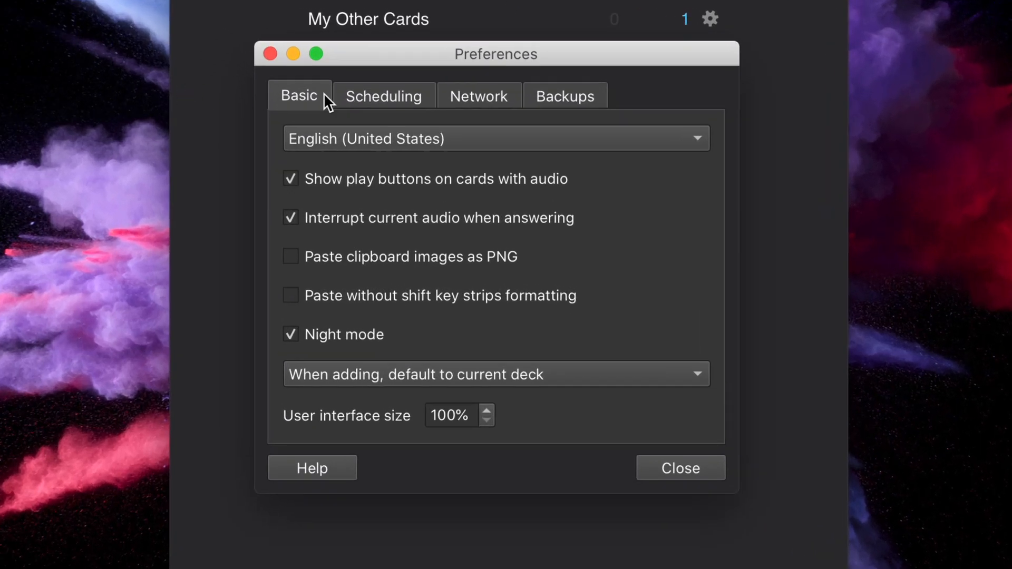
{"action": "left_click", "coordinate": [478, 96]}
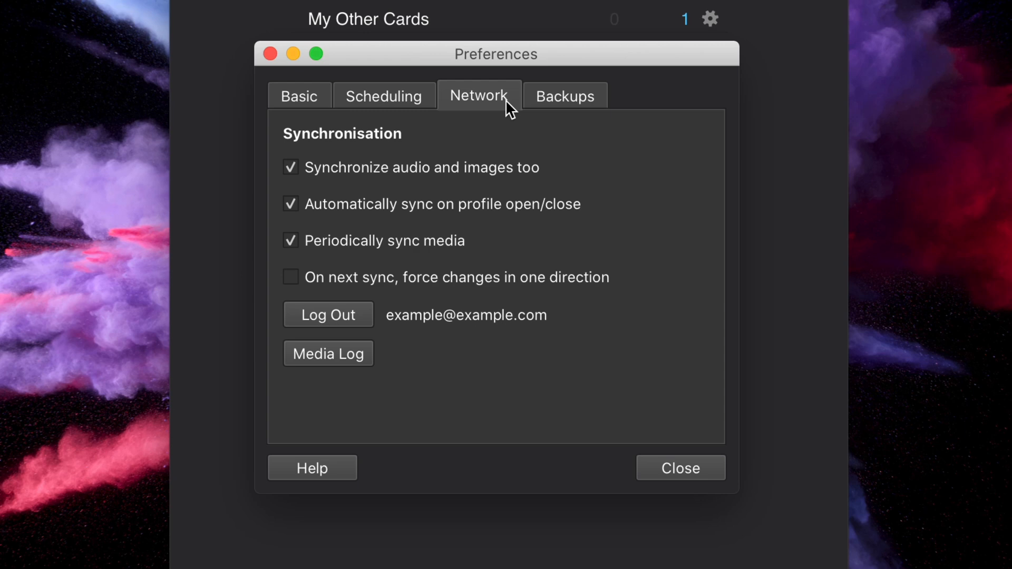
{"action": "mouse_move", "coordinate": [440, 289]}
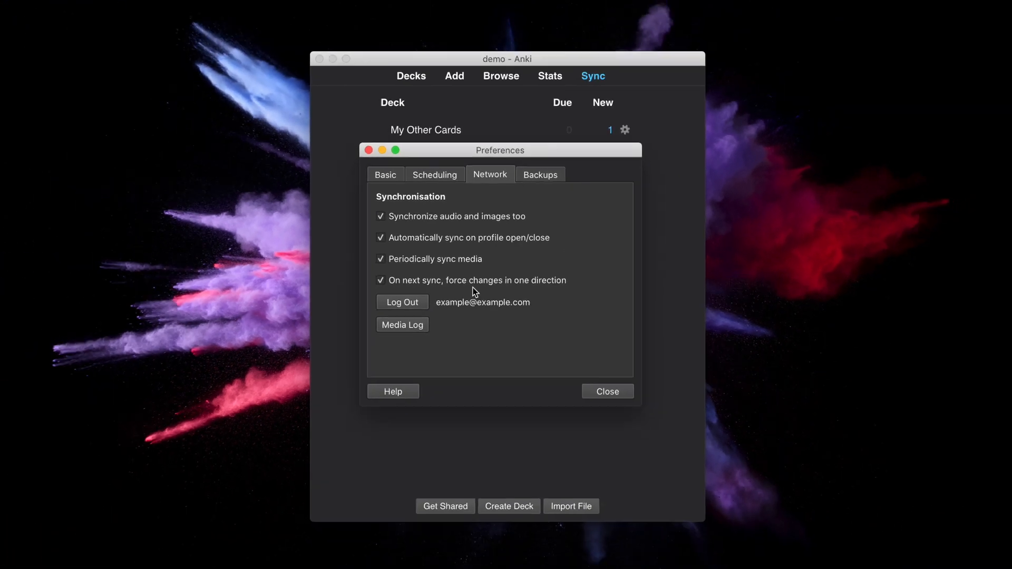
{"action": "left_click", "coordinate": [606, 391]}
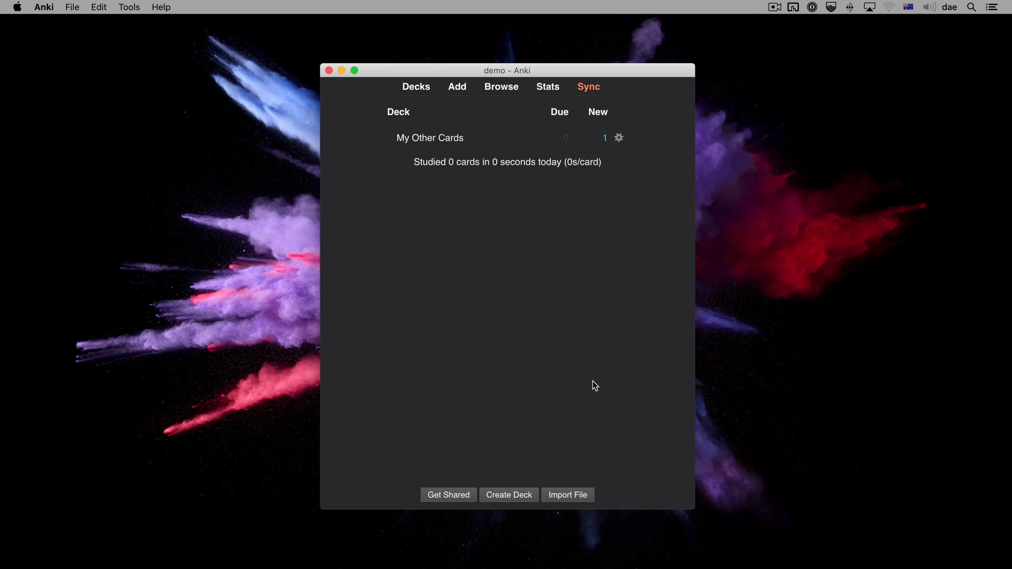
{"action": "mouse_move", "coordinate": [629, 171]}
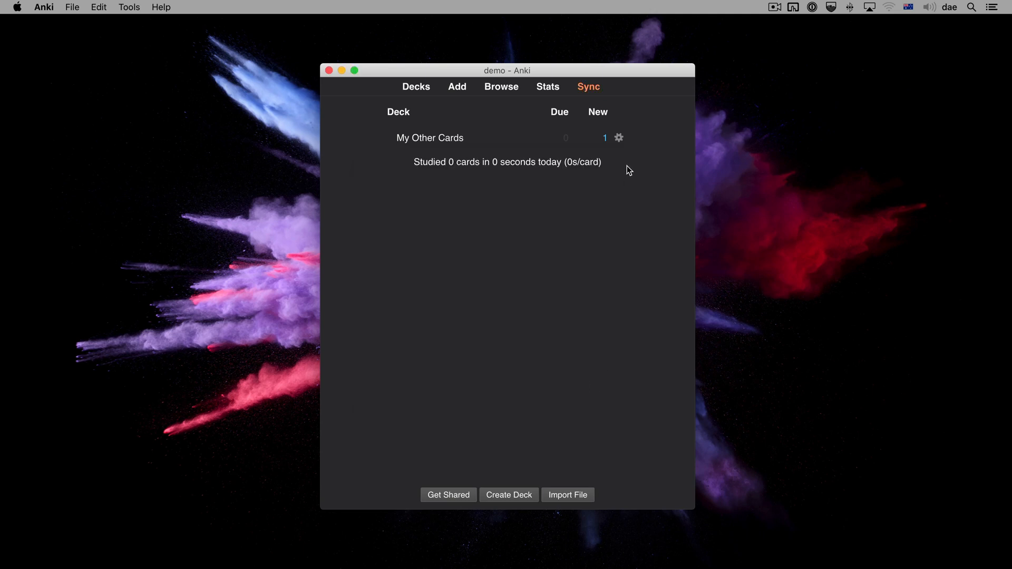
- Sync and choose Download from AnkiWeb to overwrite the local collection
{"action": "left_click", "coordinate": [587, 87]}
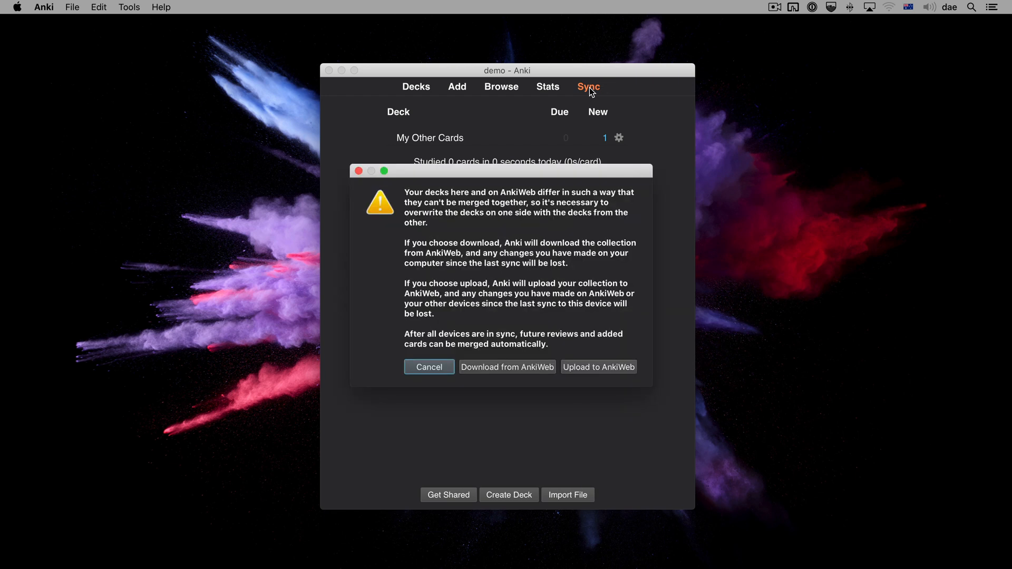
{"action": "mouse_move", "coordinate": [516, 375]}
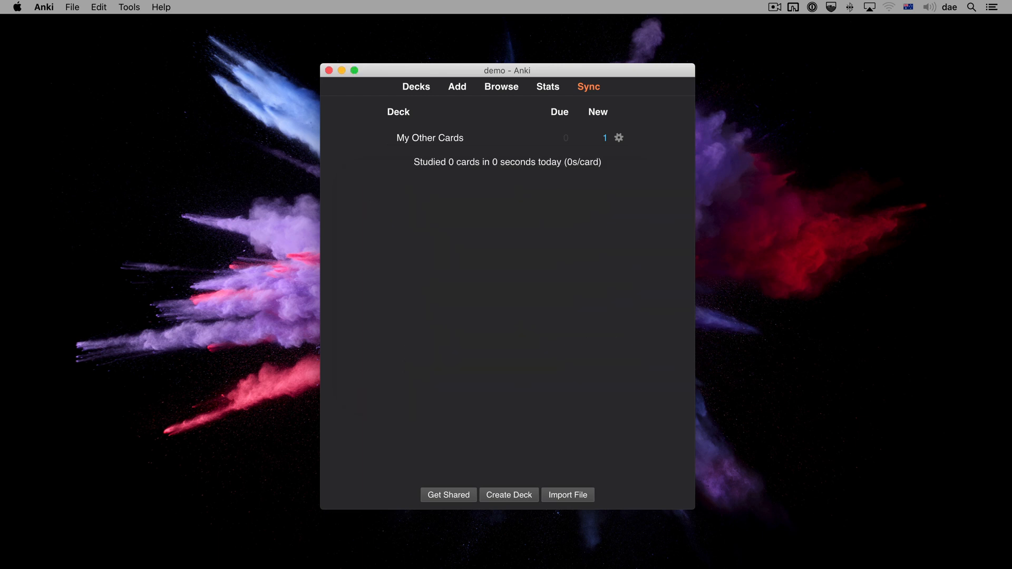
{"action": "left_click", "coordinate": [588, 87]}
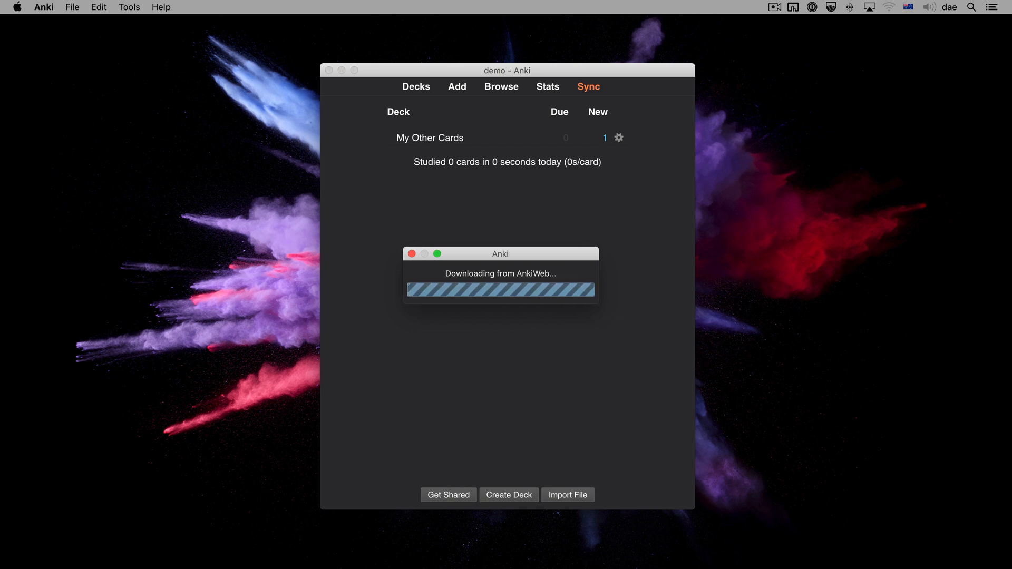